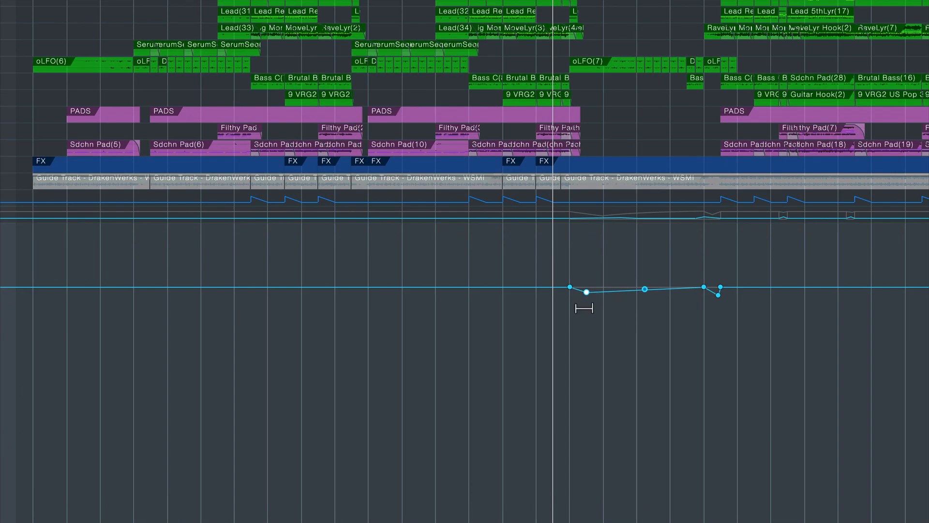
mouse_move(604, 341)
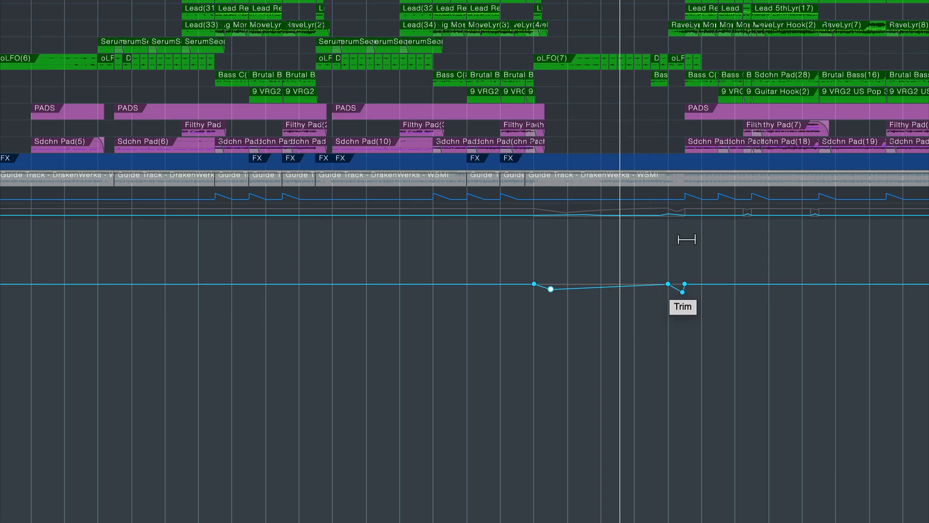
mouse_move(738, 366)
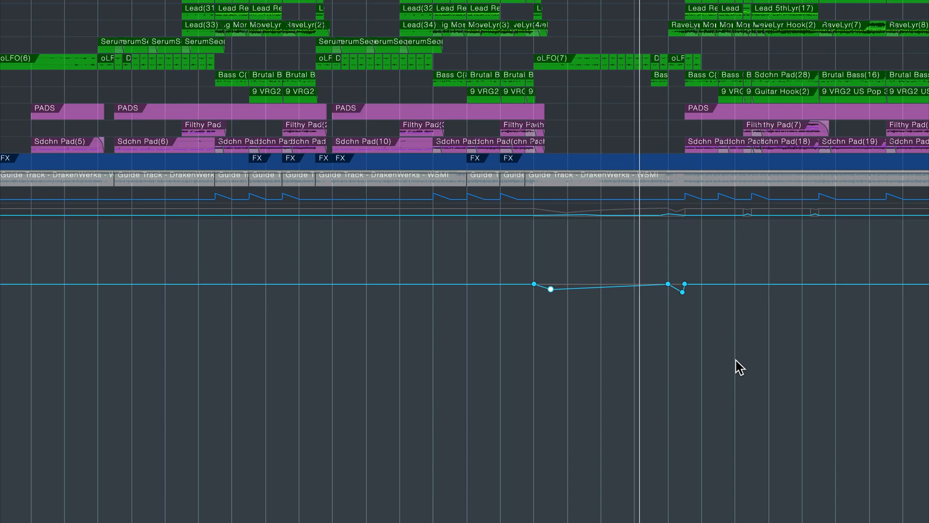
mouse_move(714, 352)
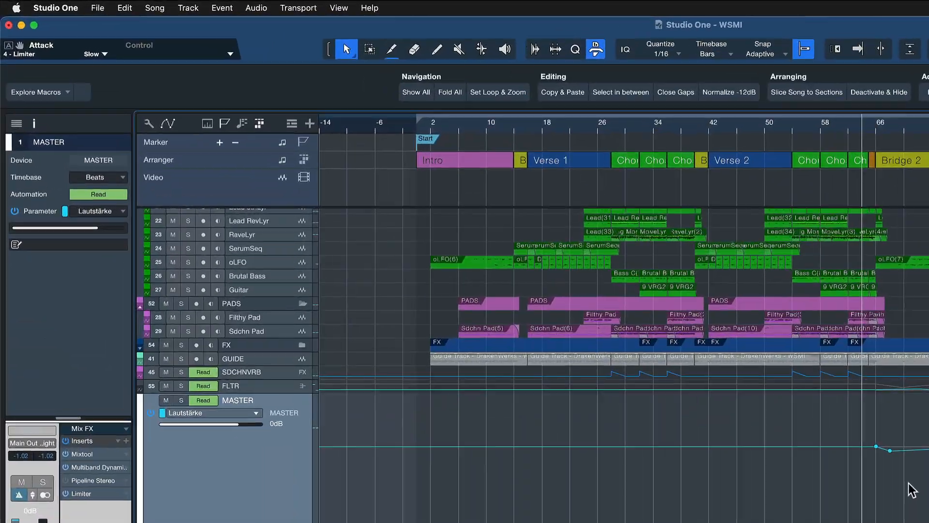
- Bring up the Keyboard Shortcuts settings from the Studio One menu and browse the Transport commands
click(55, 8)
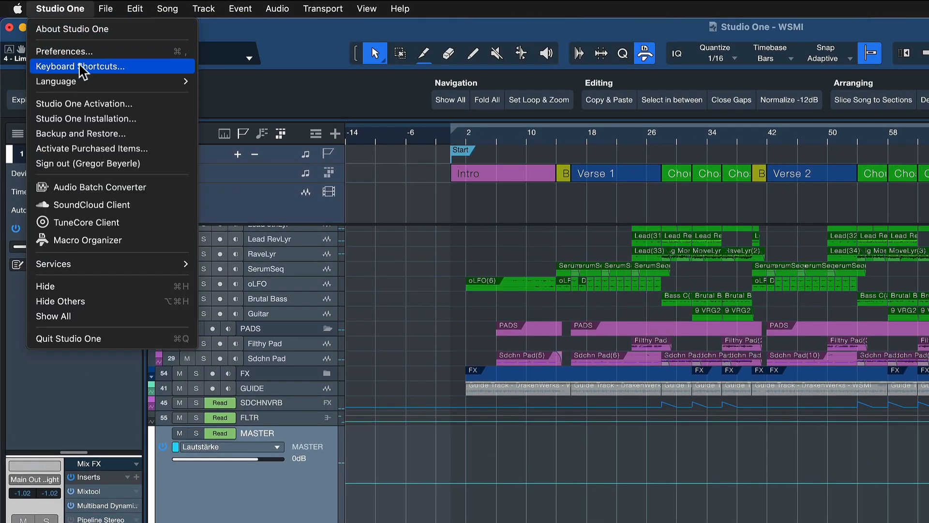
click(86, 66)
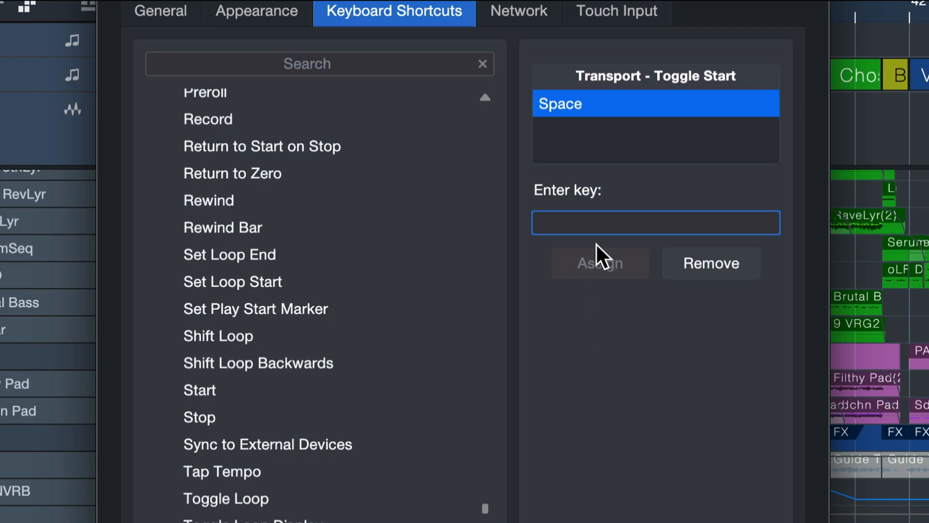
key(down)
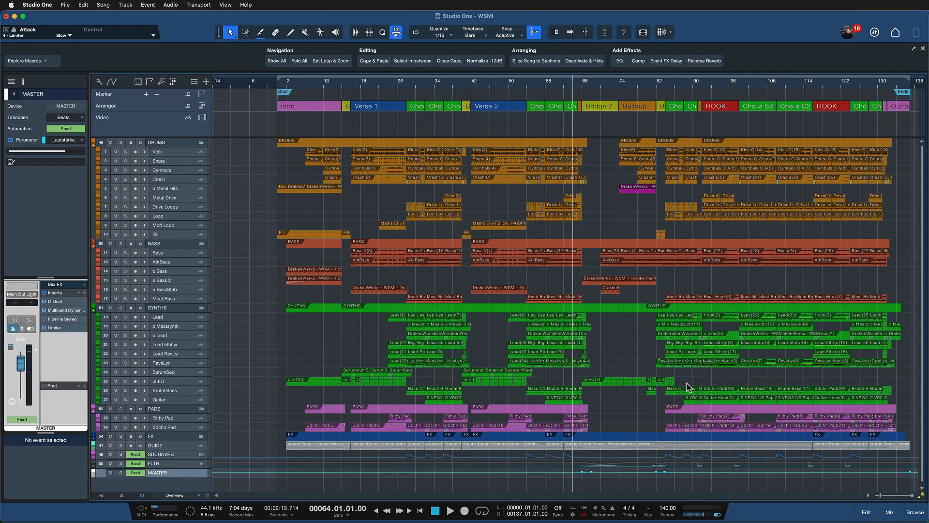
mouse_move(295, 248)
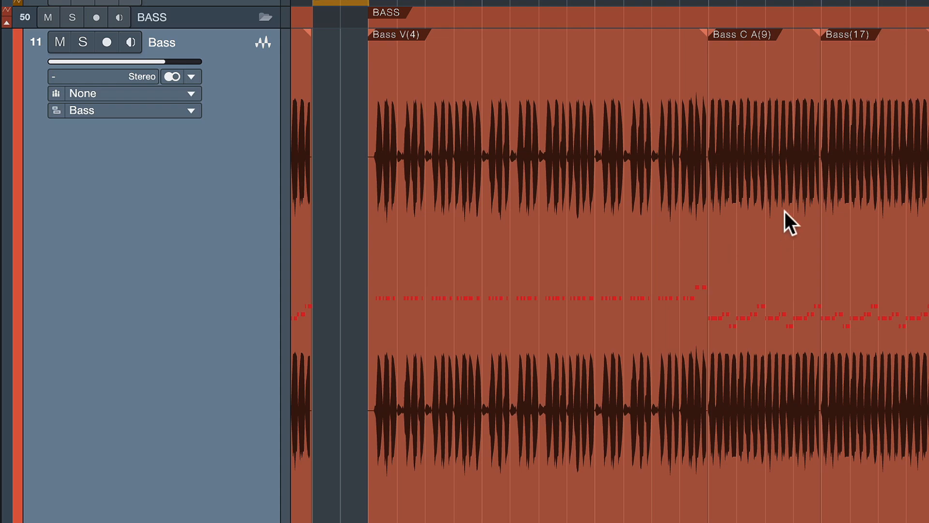
- Rename the Bass track to 'Bassline Rendered' so its audio events take the new name
click(765, 178)
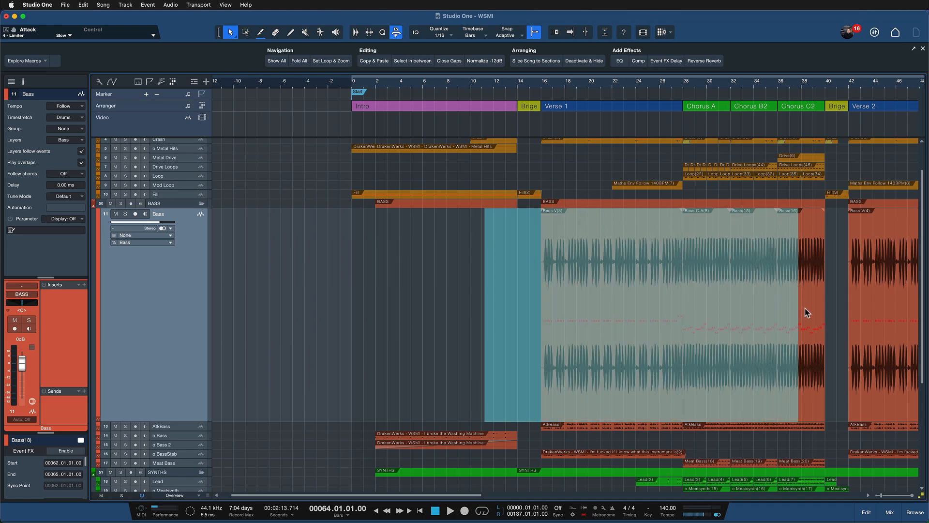
scroll(right, 3)
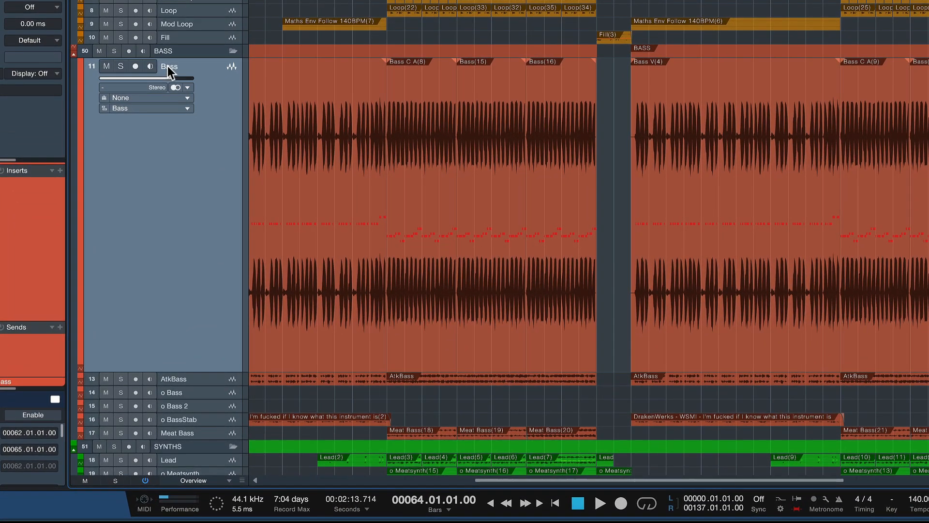
double_click(169, 66)
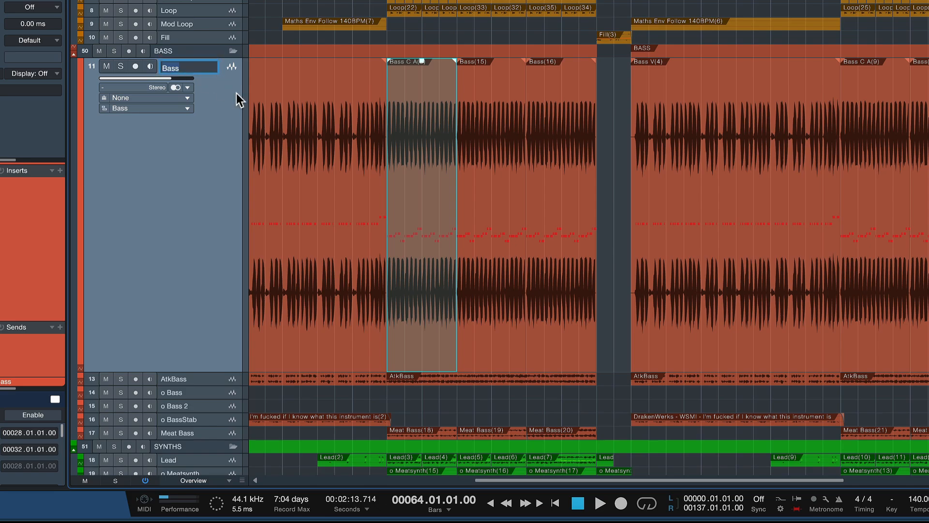
click(174, 71)
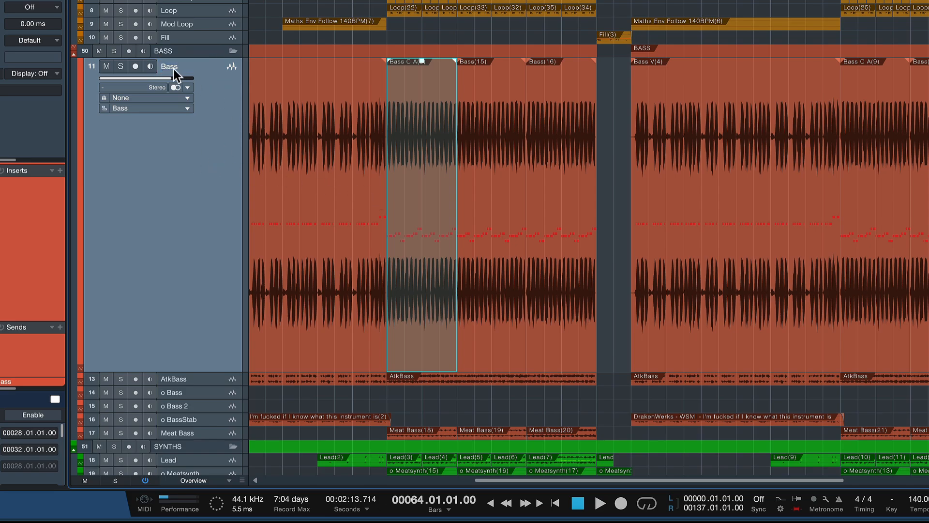
double_click(168, 65)
text(line Rendere)
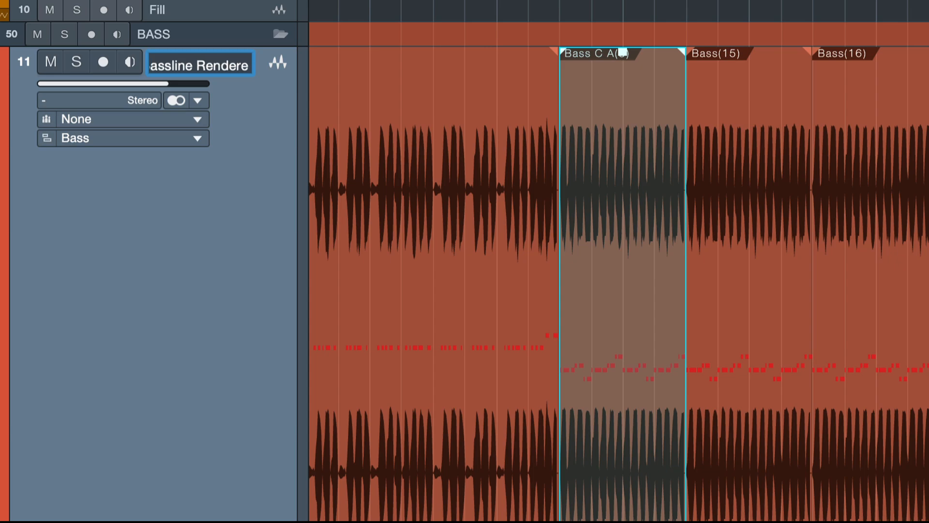
text(d)
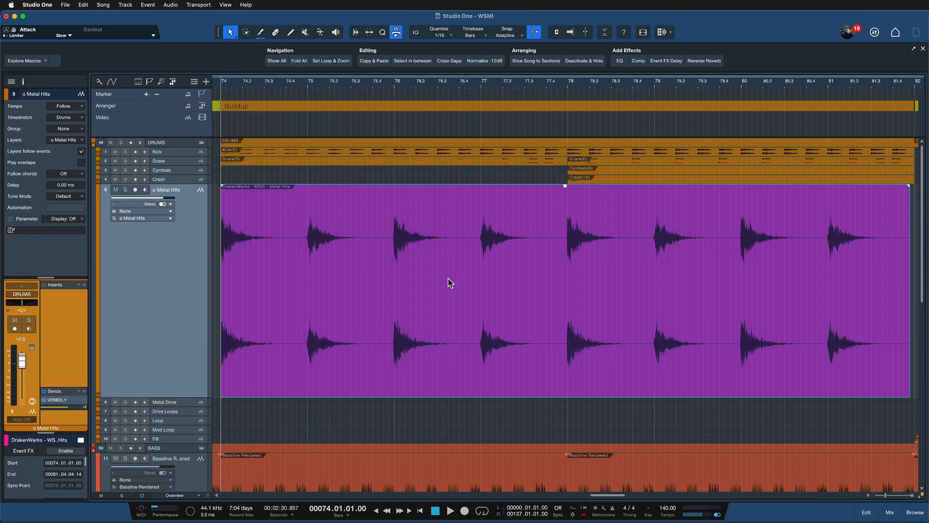
mouse_move(395, 297)
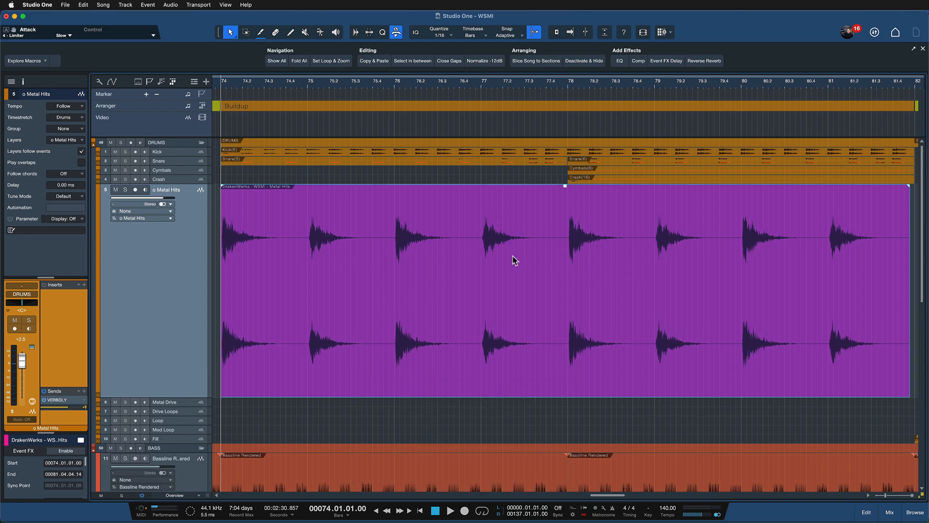
mouse_move(221, 32)
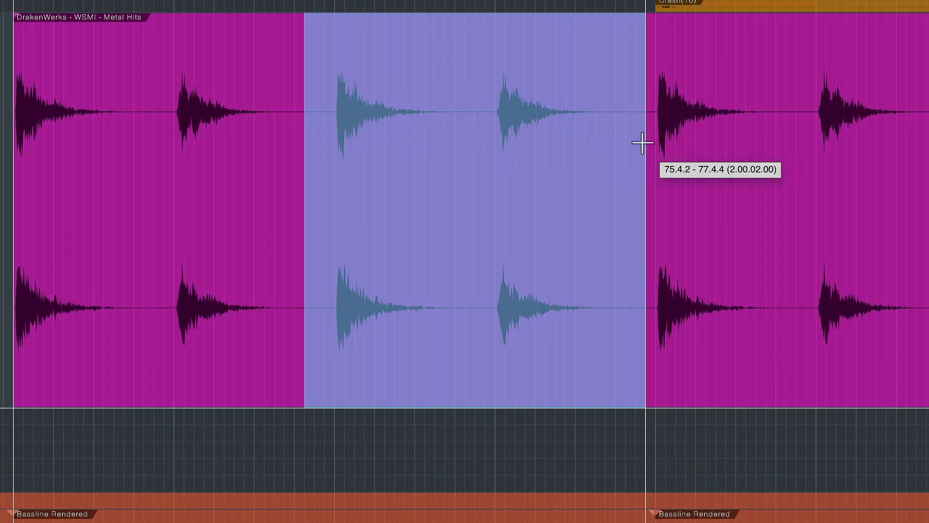
- Split the Metal Hits clip at the selected two-hit range around bars 75.4–77.4
key(alt+cmd)
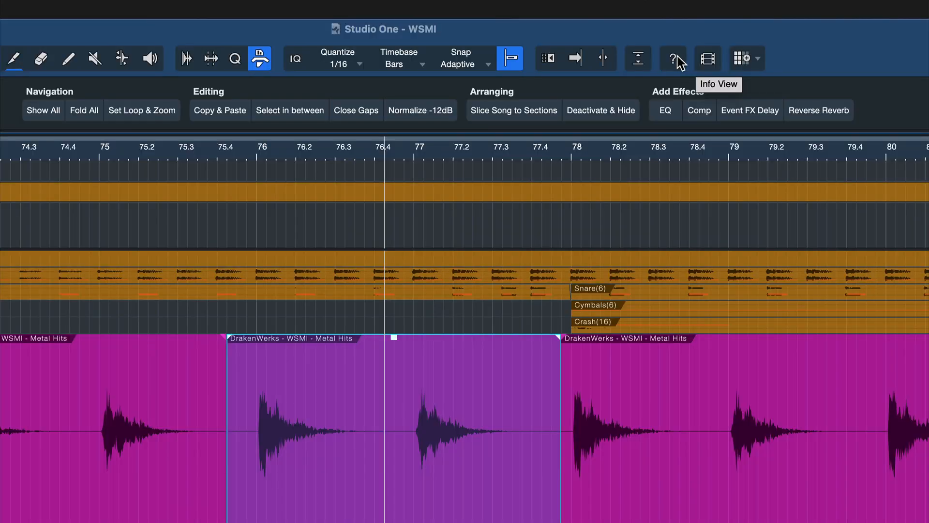
- Show the Info View modifier-hint strip, then bring up the Keyboard Shortcuts settings
click(673, 58)
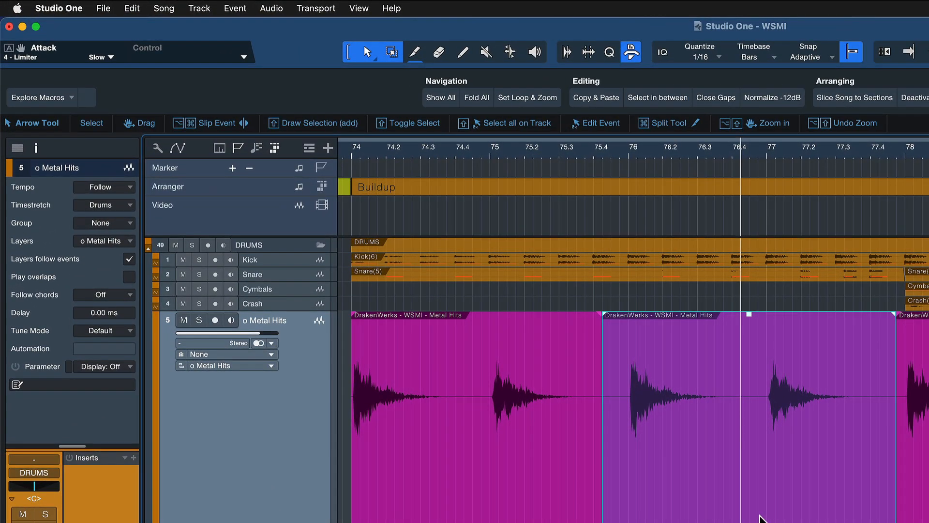
click(58, 9)
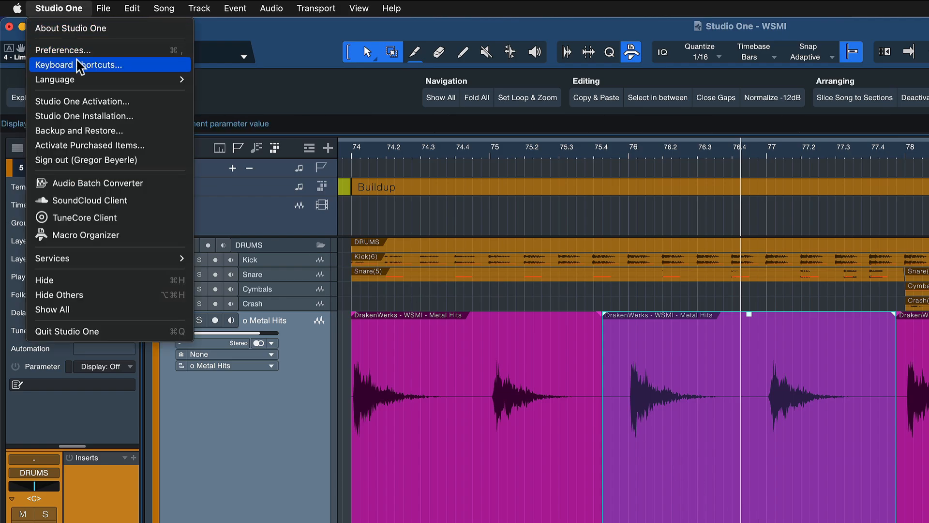
click(78, 65)
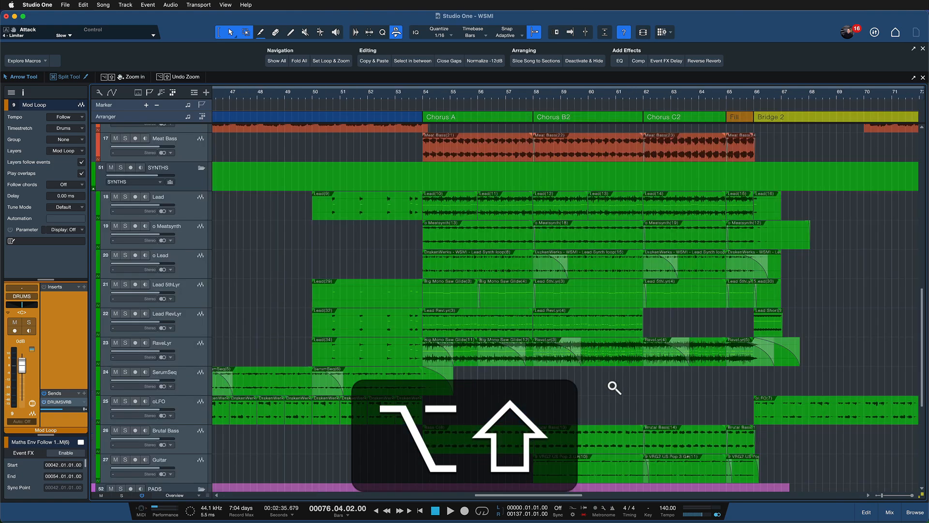
- Select the short Meatsynth event within the zoomed chorus section
click(474, 235)
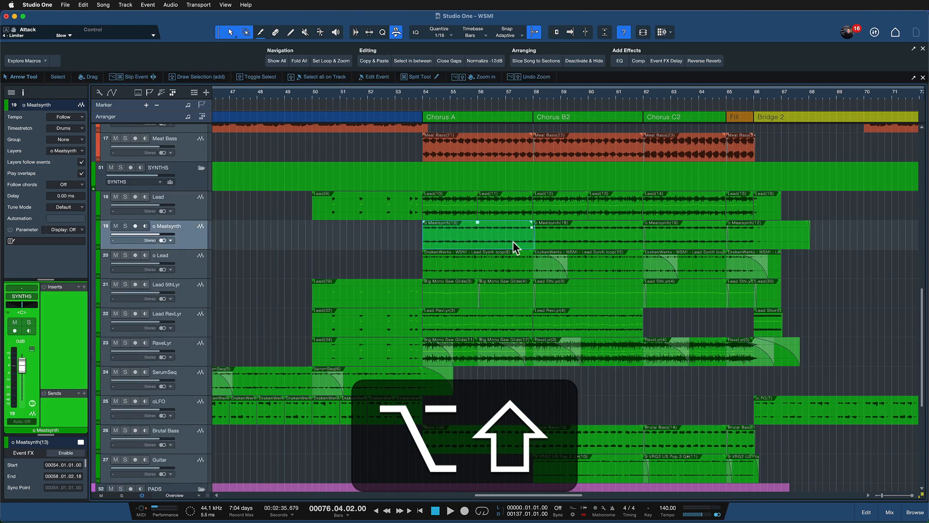